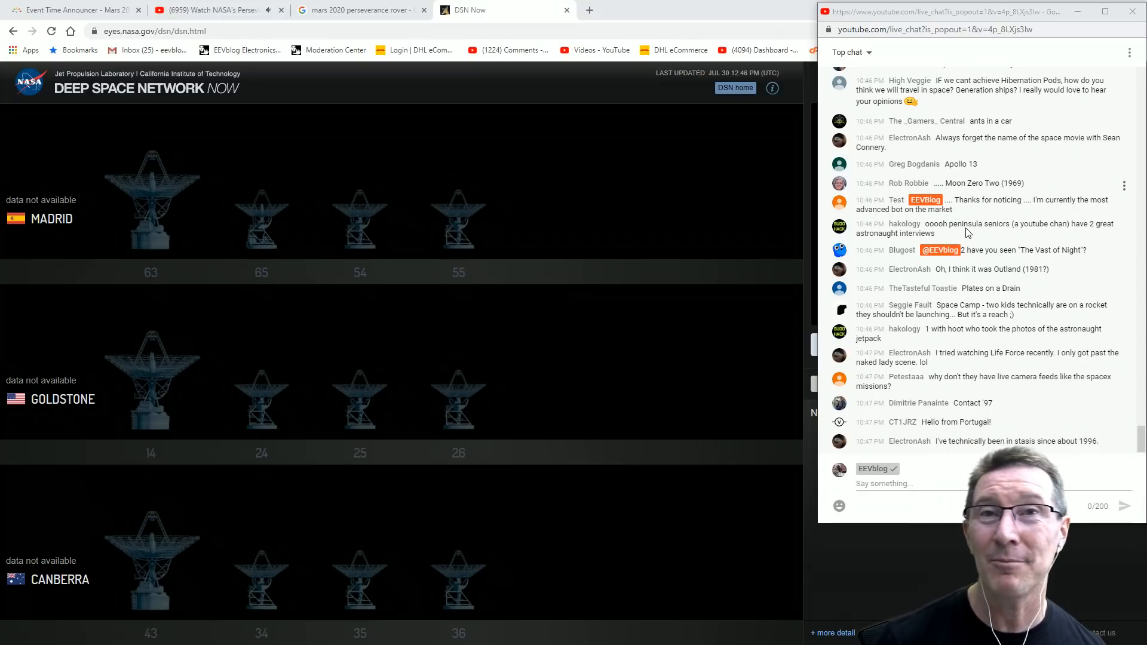
Scroll the live chat down to the newest messages, around 10:48 PM.
scroll("down", 3)
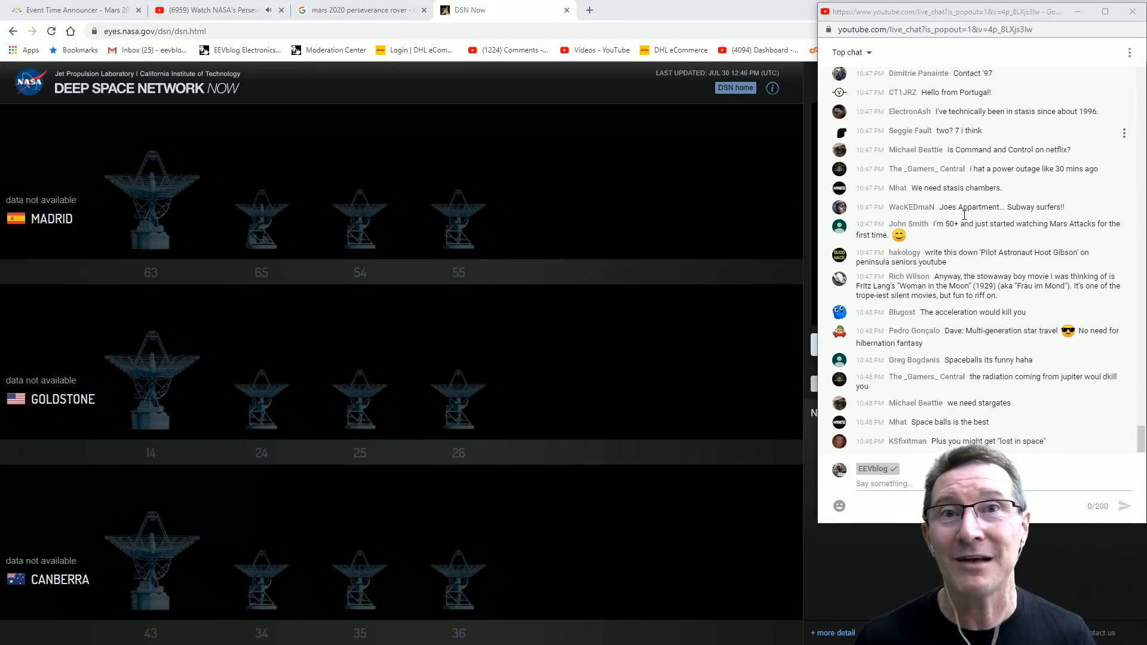
scroll("down", 3)
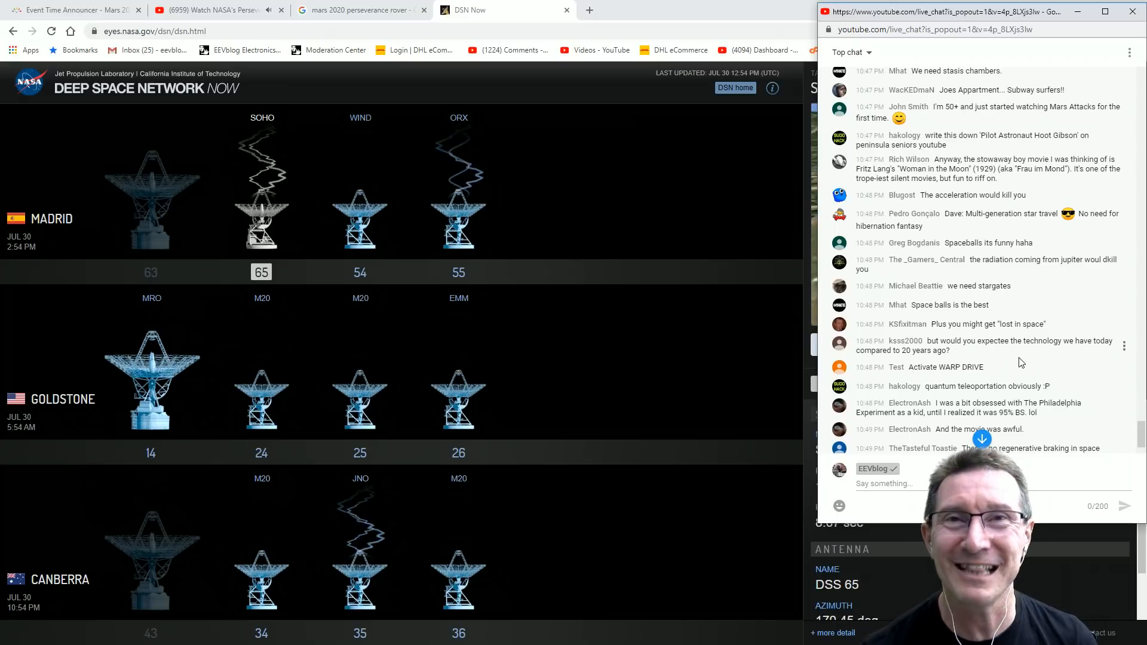
mouse_move(1006, 377)
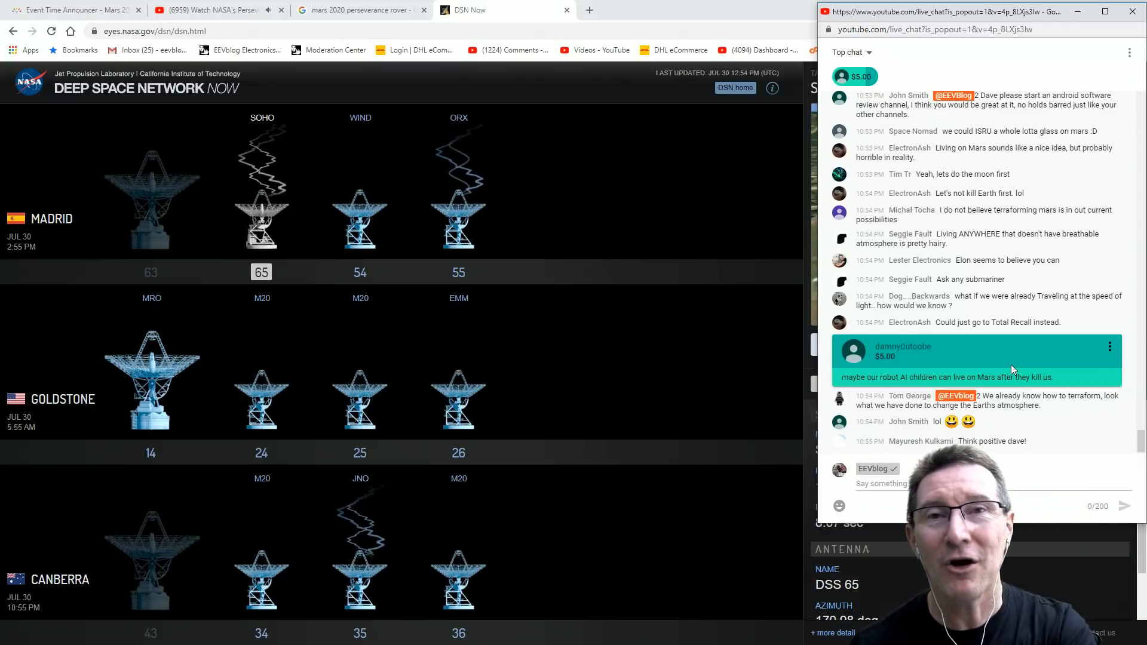
scroll("down", 3)
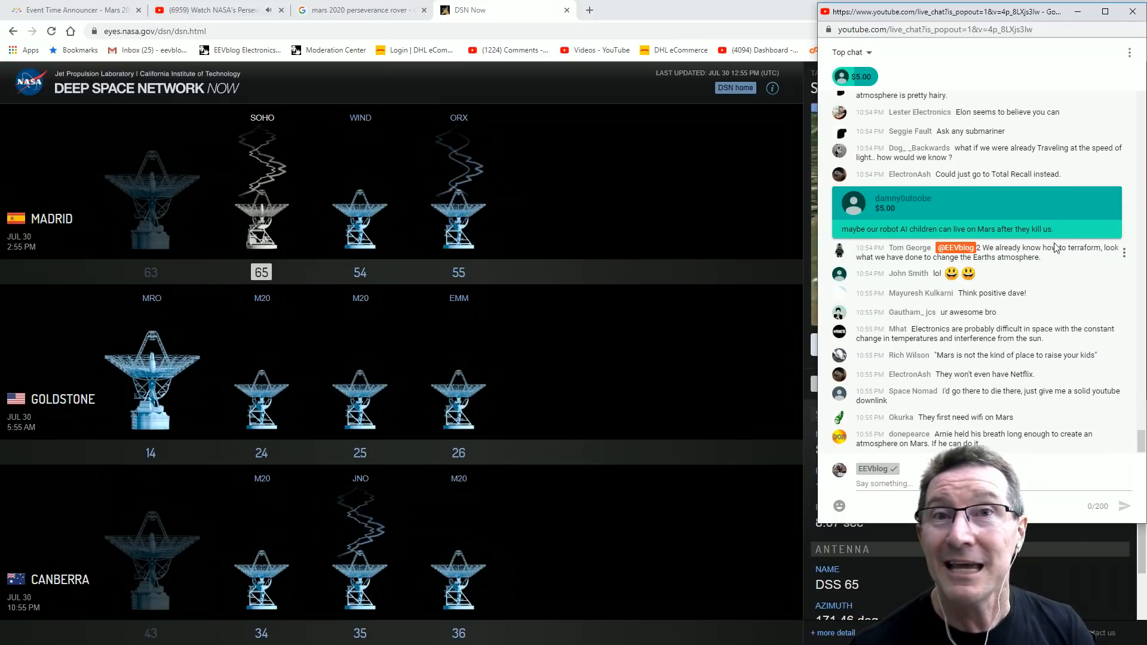
mouse_move(1056, 267)
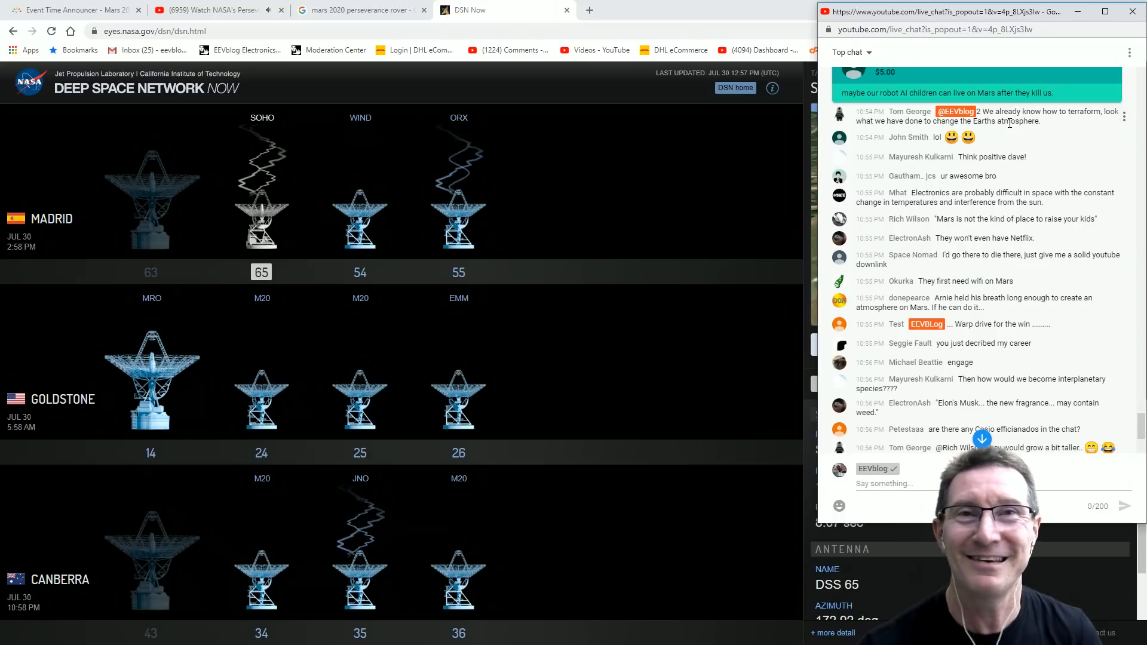
mouse_move(951, 214)
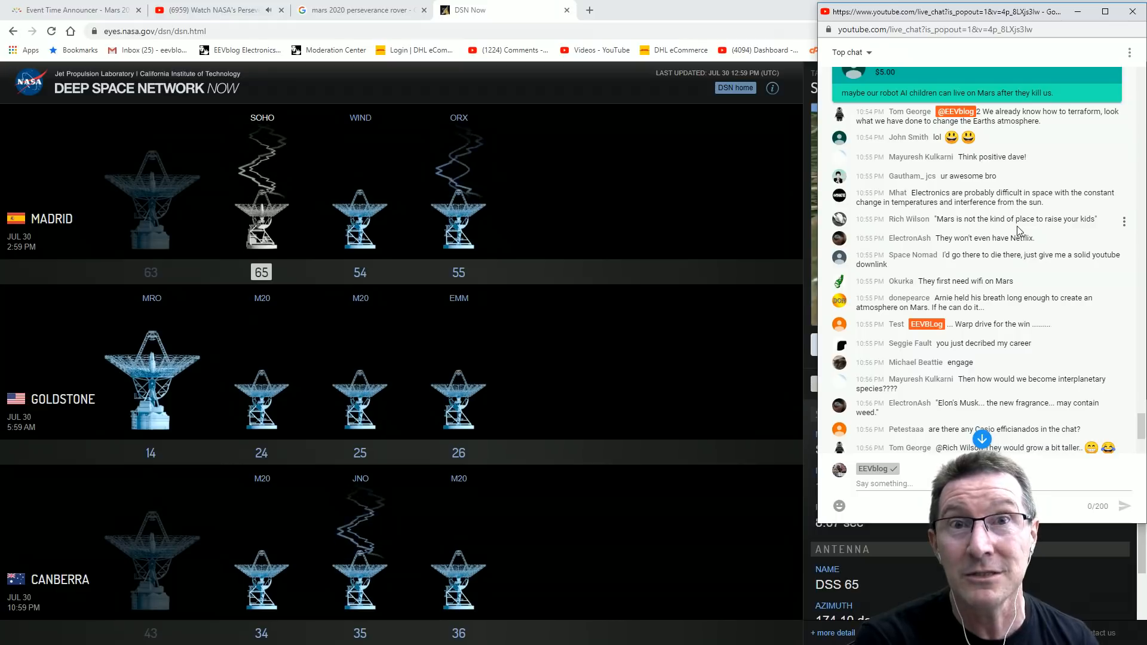
mouse_move(1012, 251)
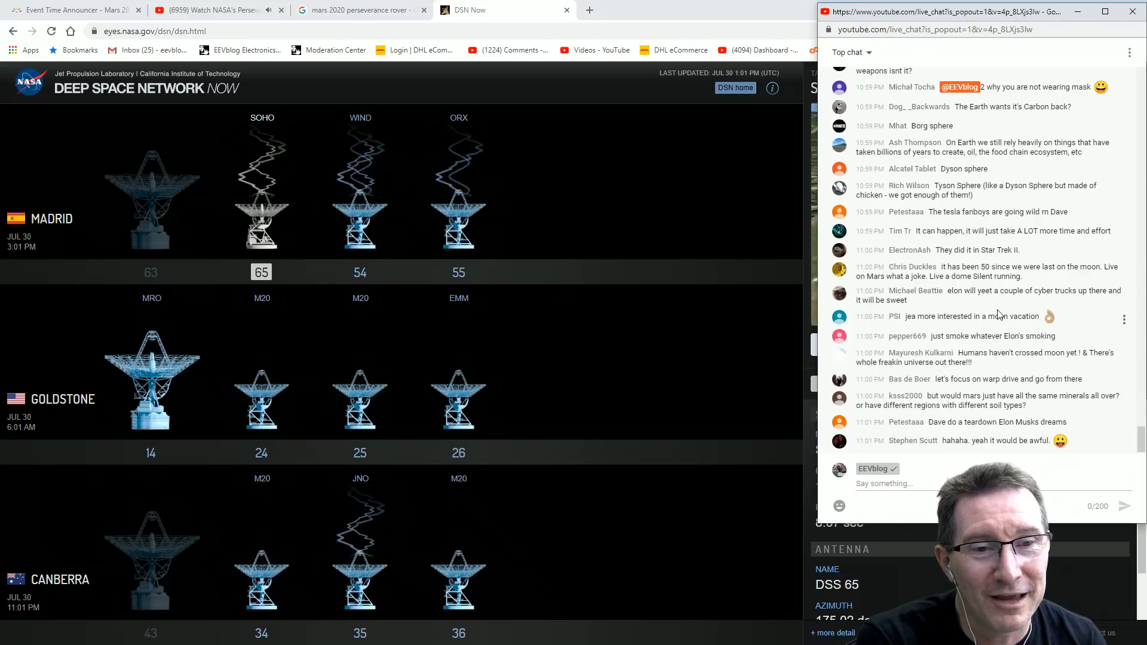
mouse_move(1004, 307)
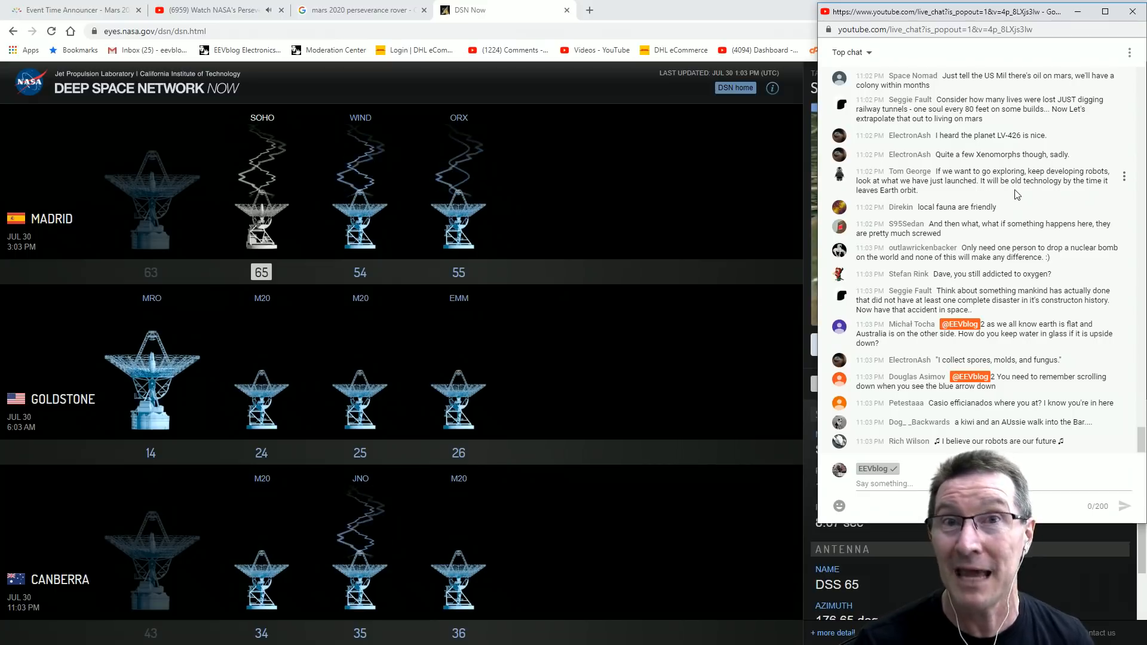
right_click(988, 205)
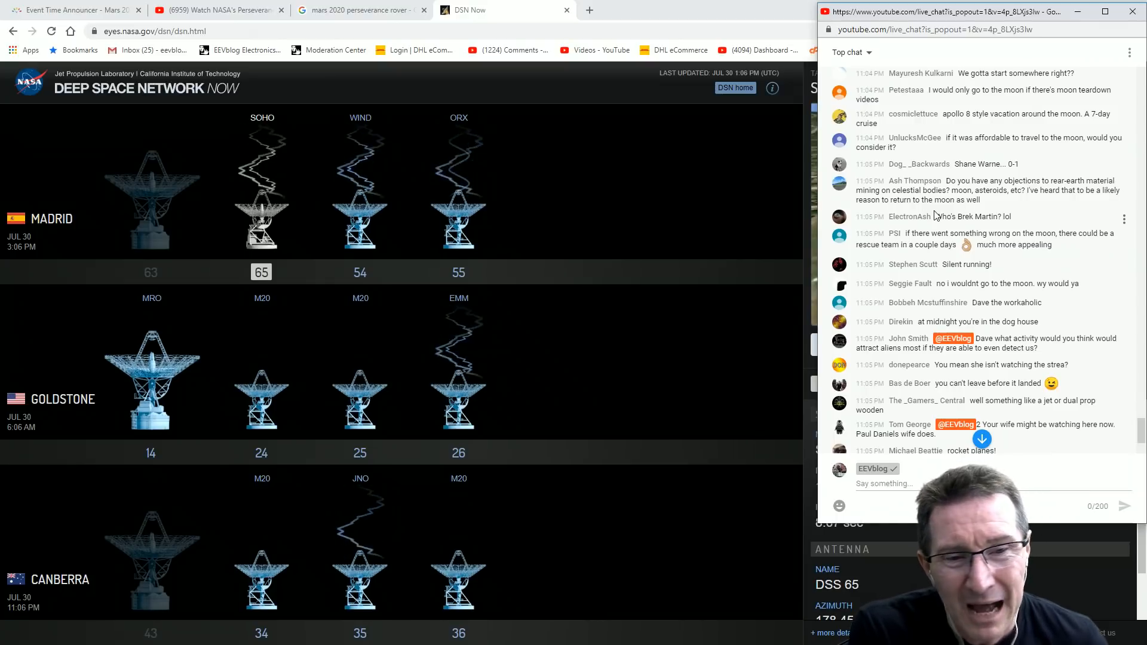
mouse_move(944, 215)
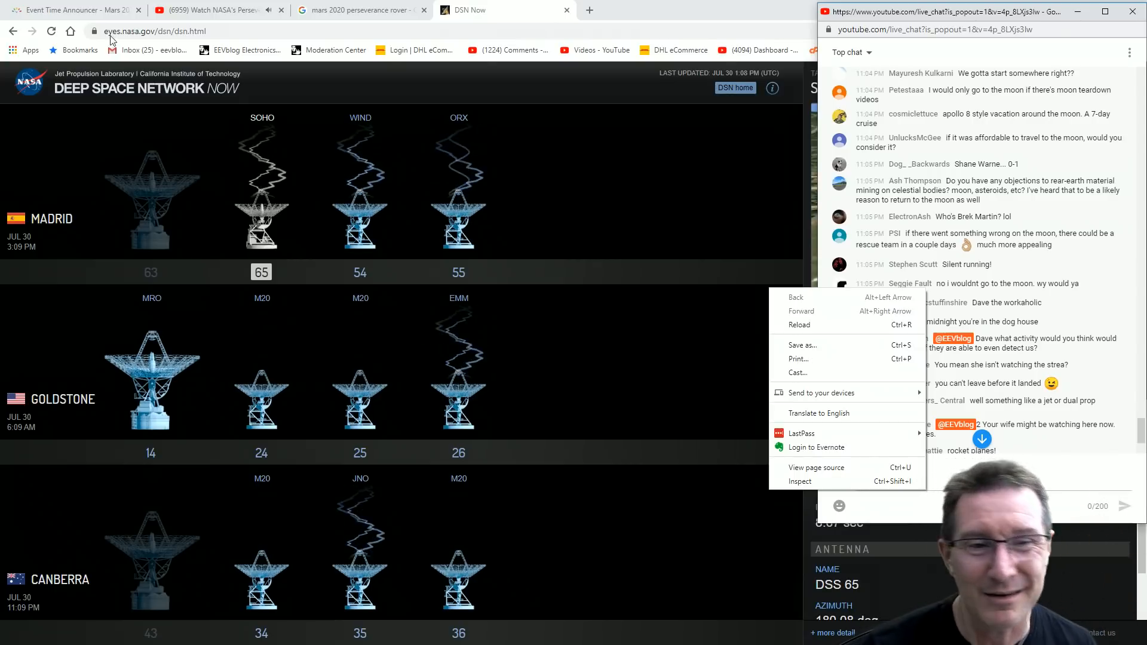
left_click(740, 210)
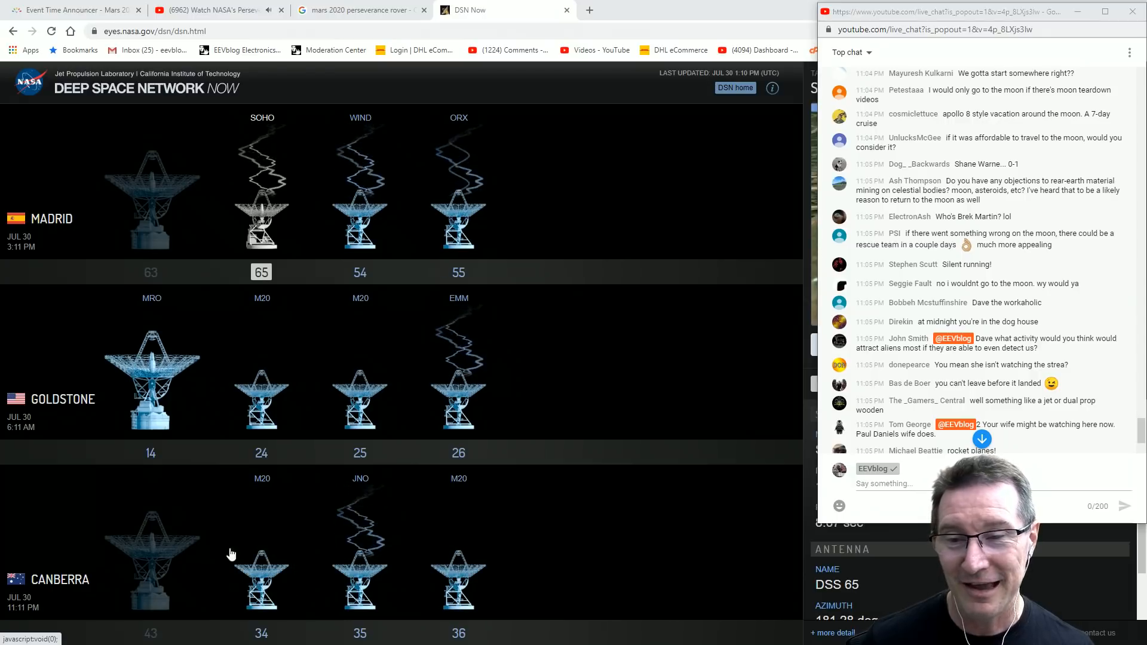
mouse_move(359, 388)
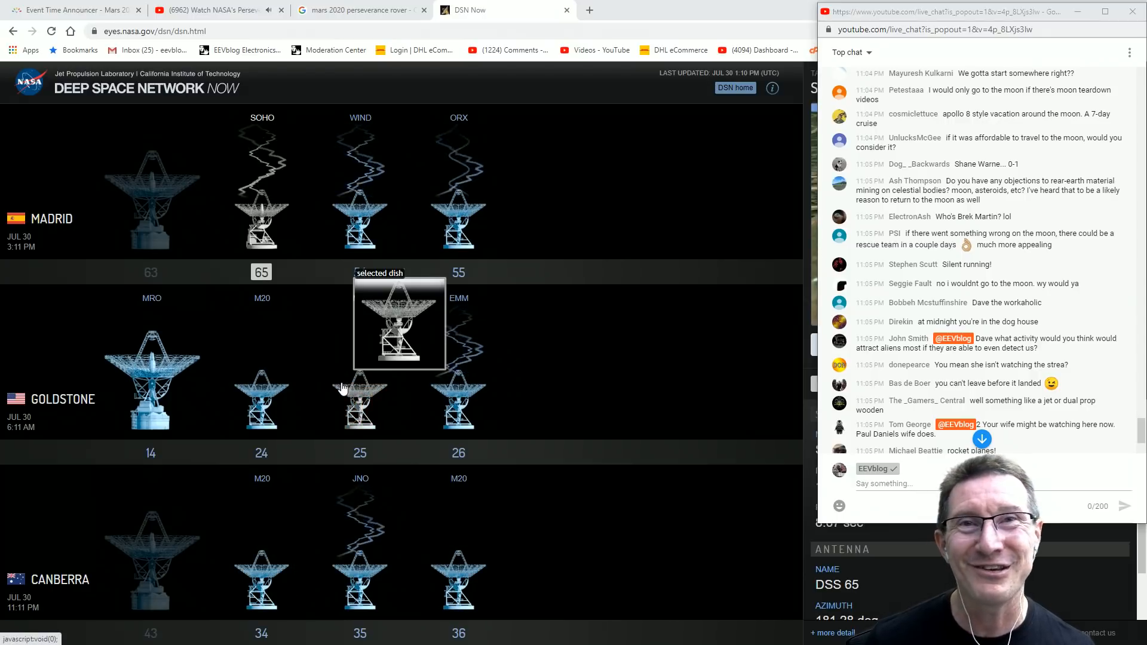
mouse_move(222, 427)
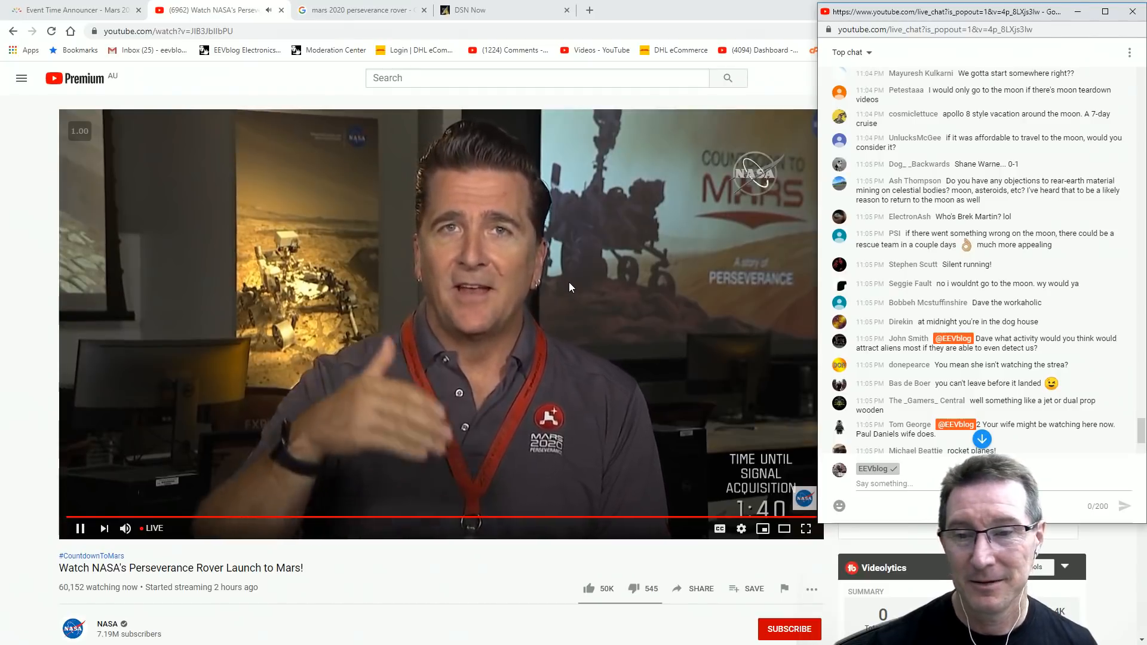
Return to the DSN Now dashboard showing SOHO target details and the 3D antenna view.
left_click(472, 10)
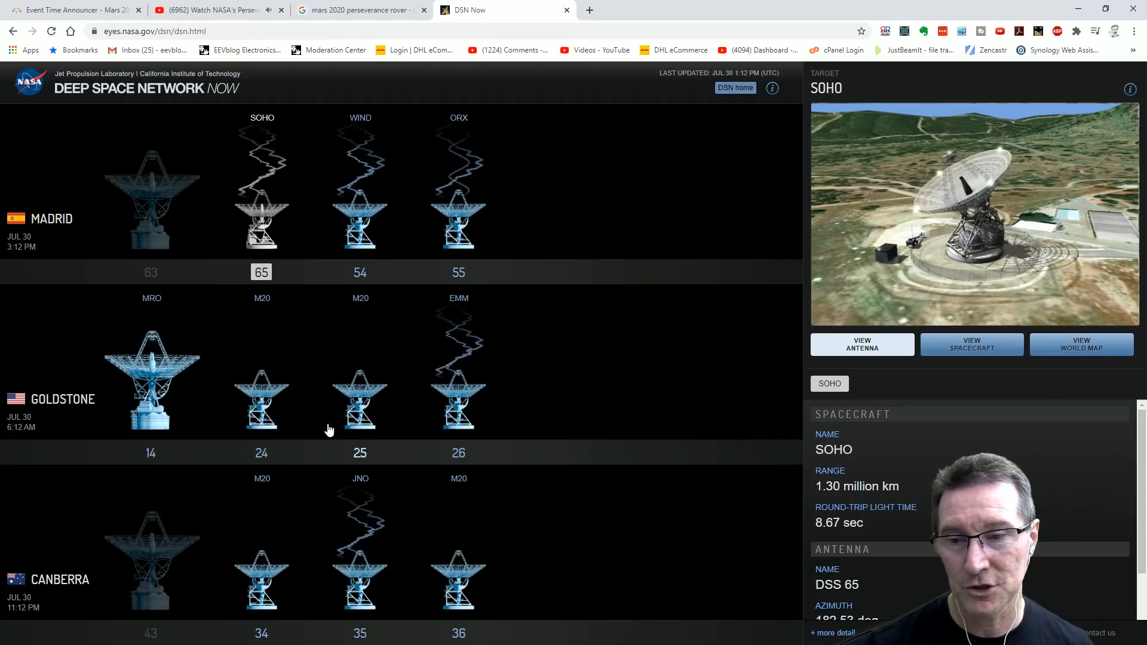